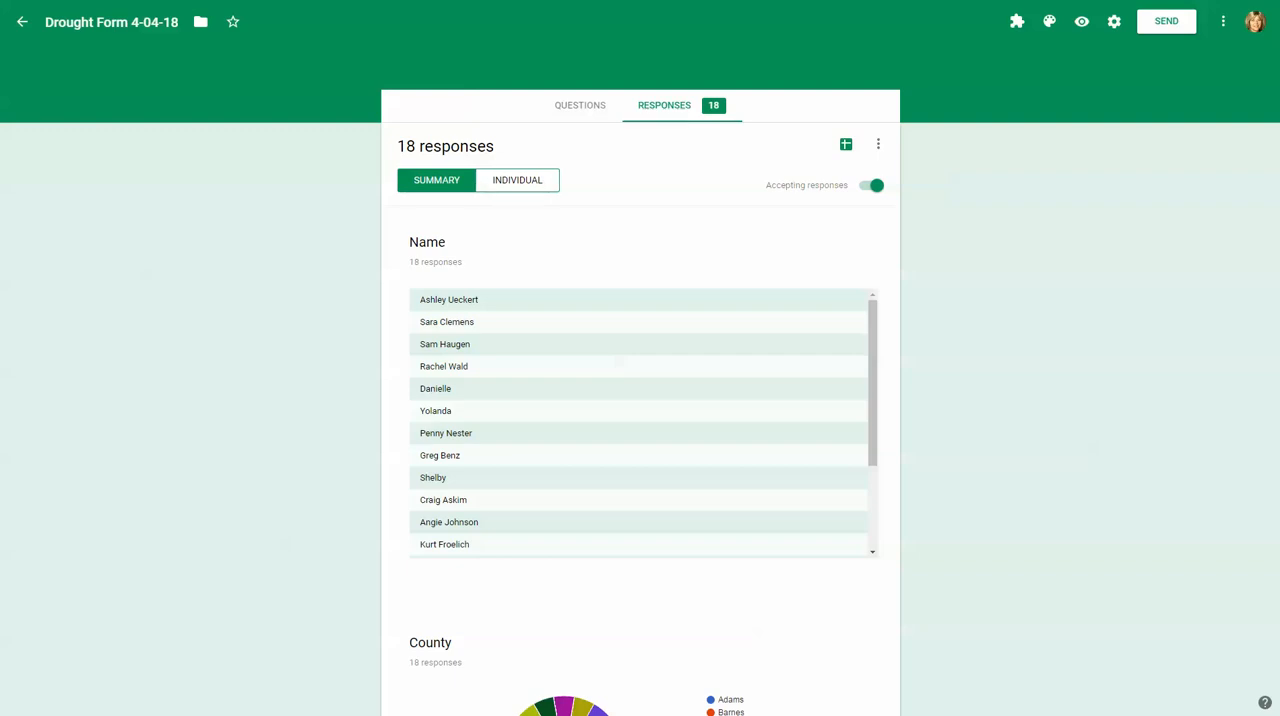
pyautogui.moveTo(570, 244)
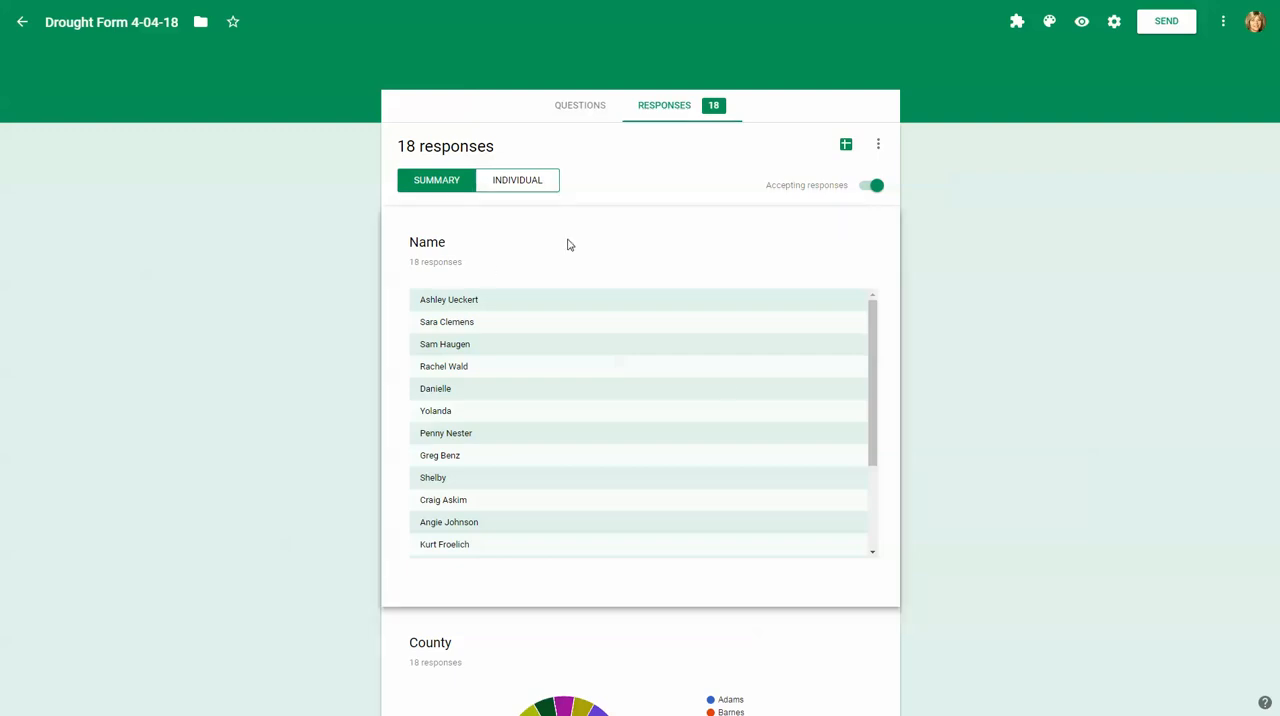
pyautogui.moveTo(1234, 446)
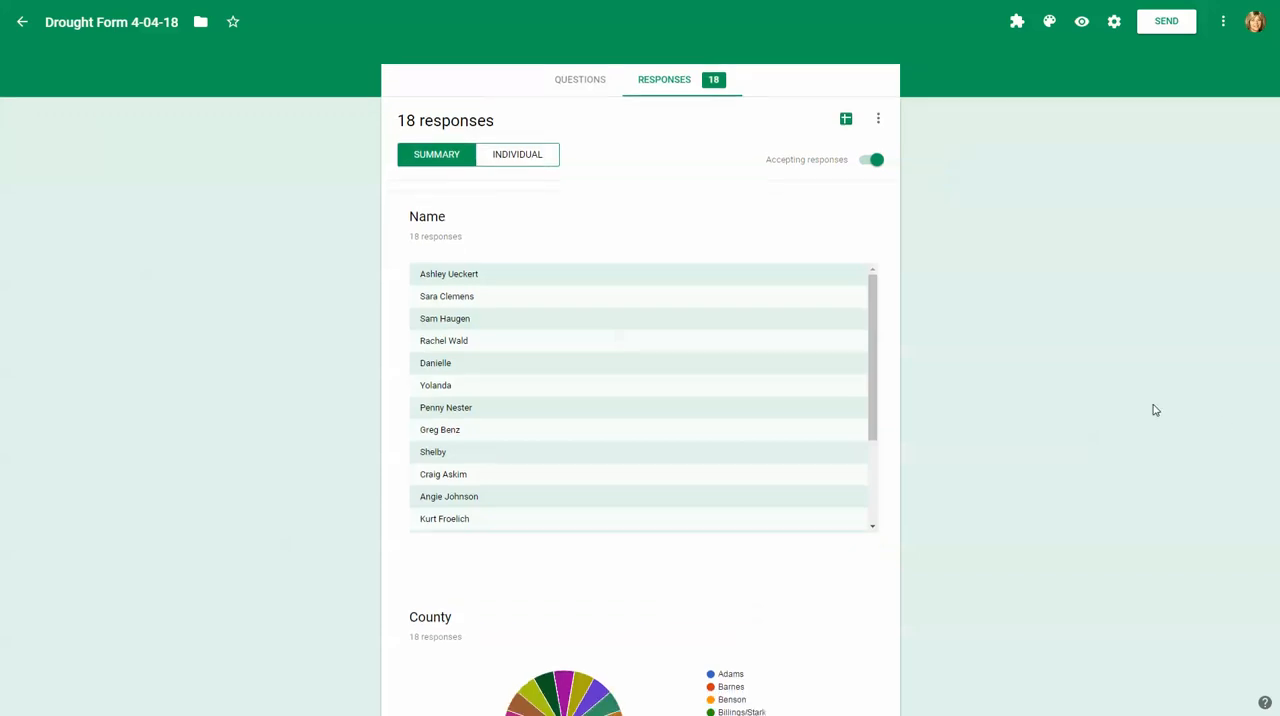
# - Review the drought form on the Responses tab and view the responses in the linked Google Sheets spreadsheet
pyautogui.scroll(-3)
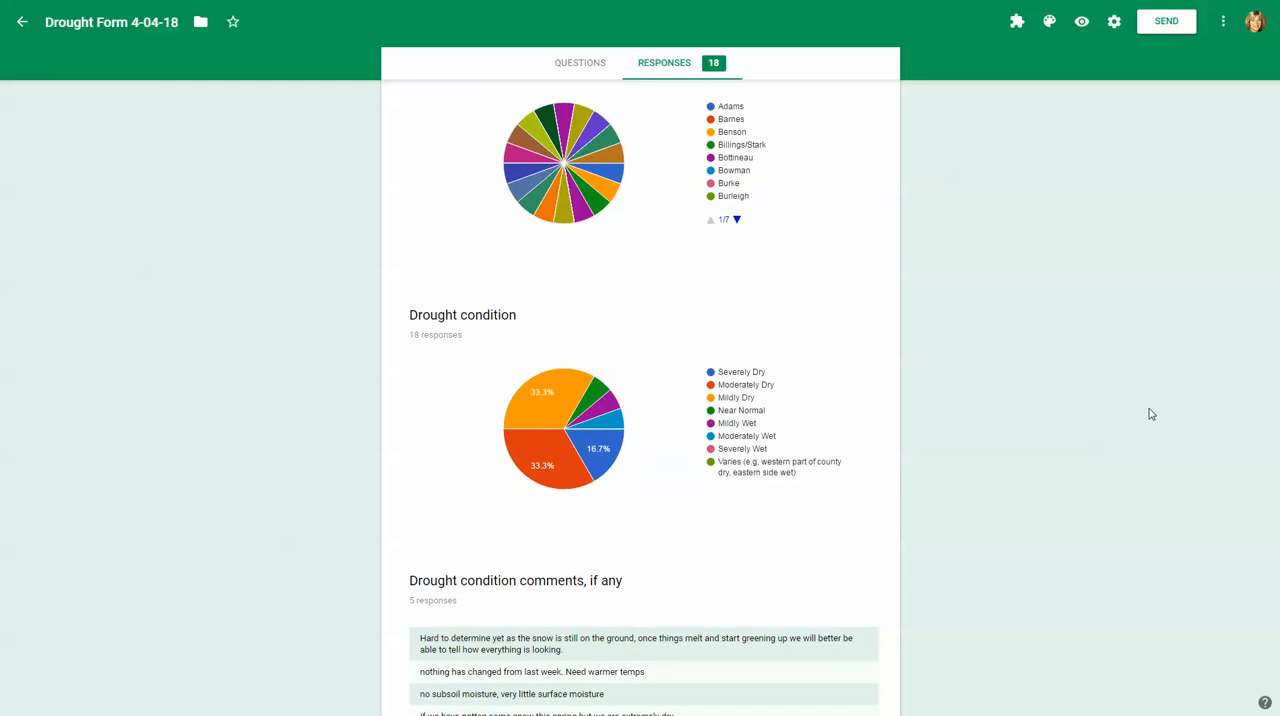
pyautogui.scroll(-3)
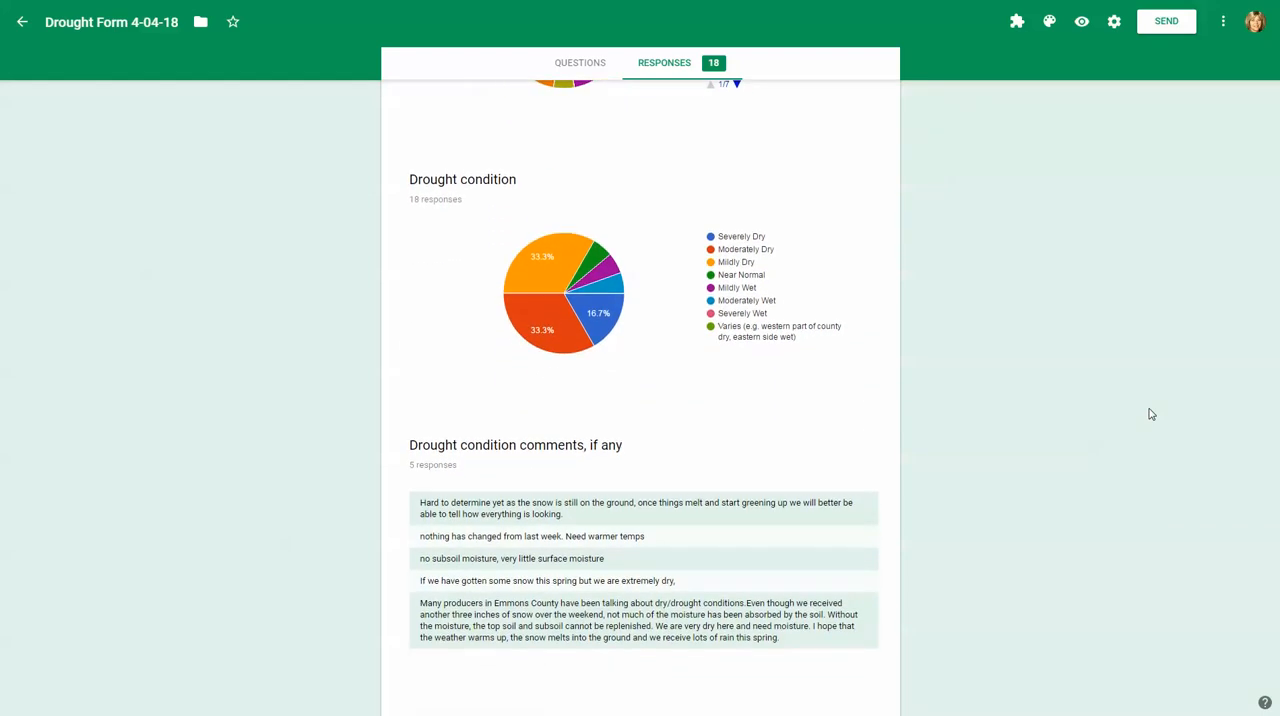
pyautogui.scroll(-3)
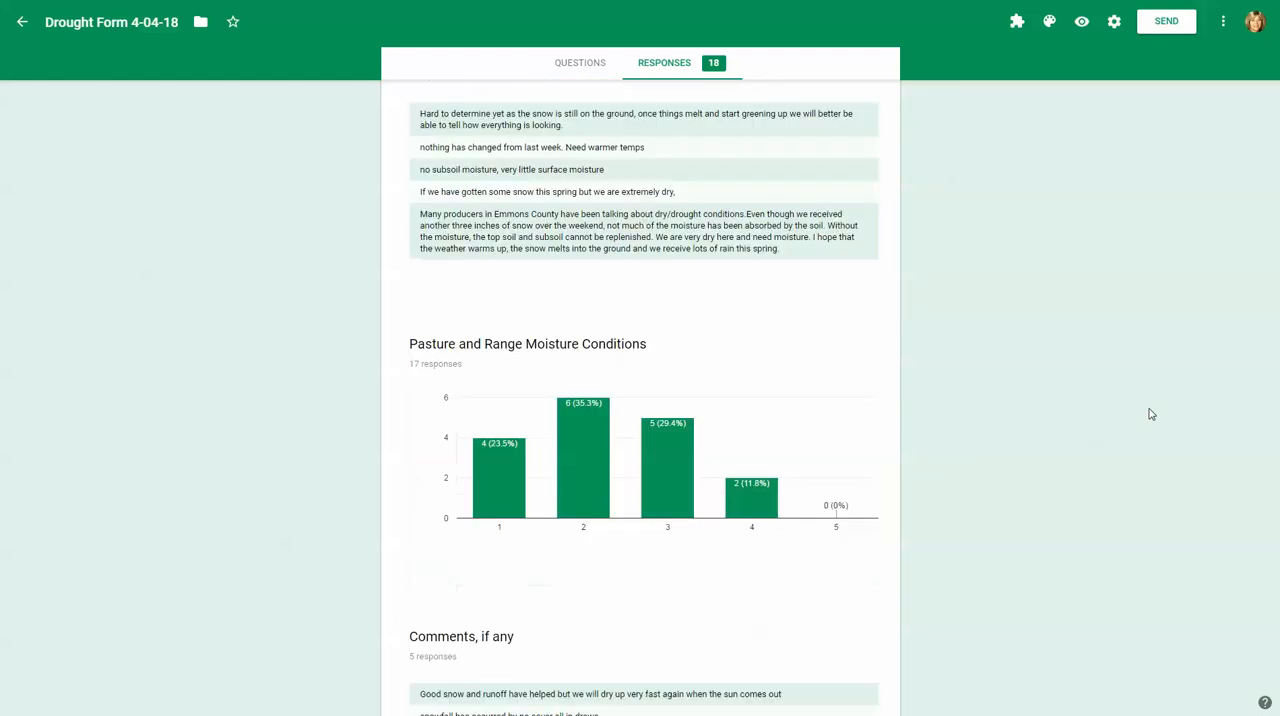
pyautogui.scroll(-3)
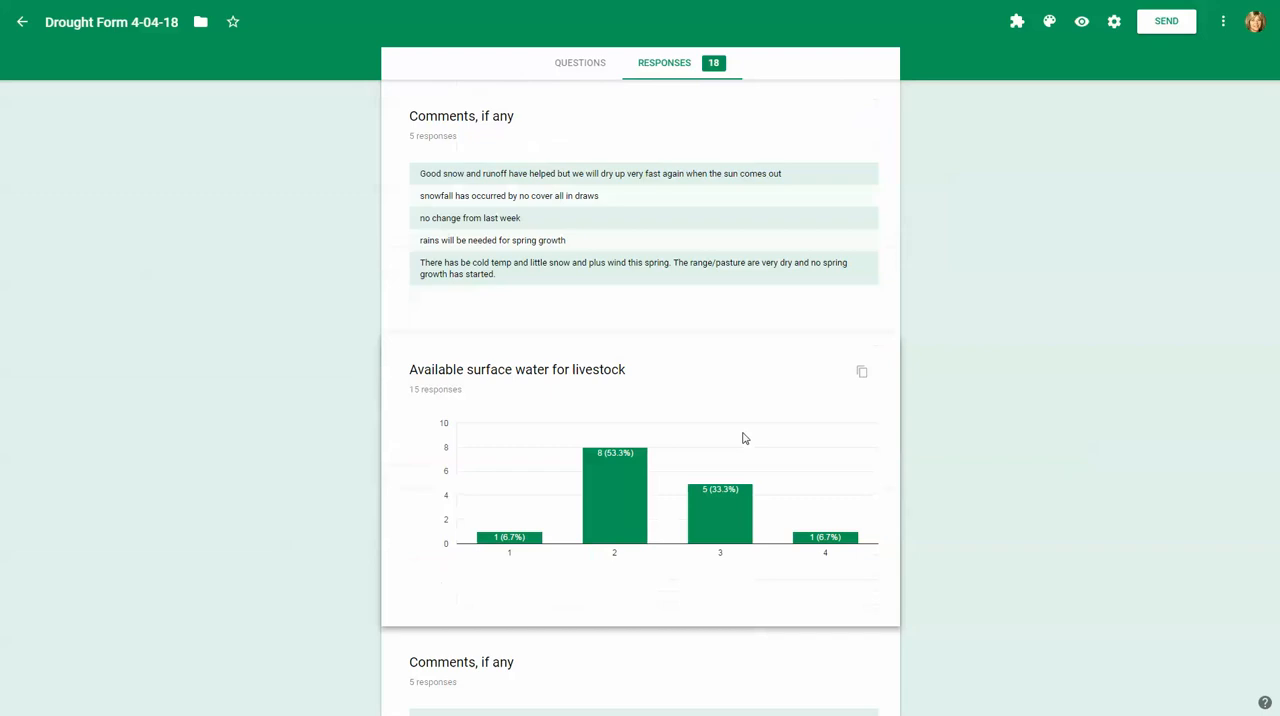
pyautogui.scroll(-3)
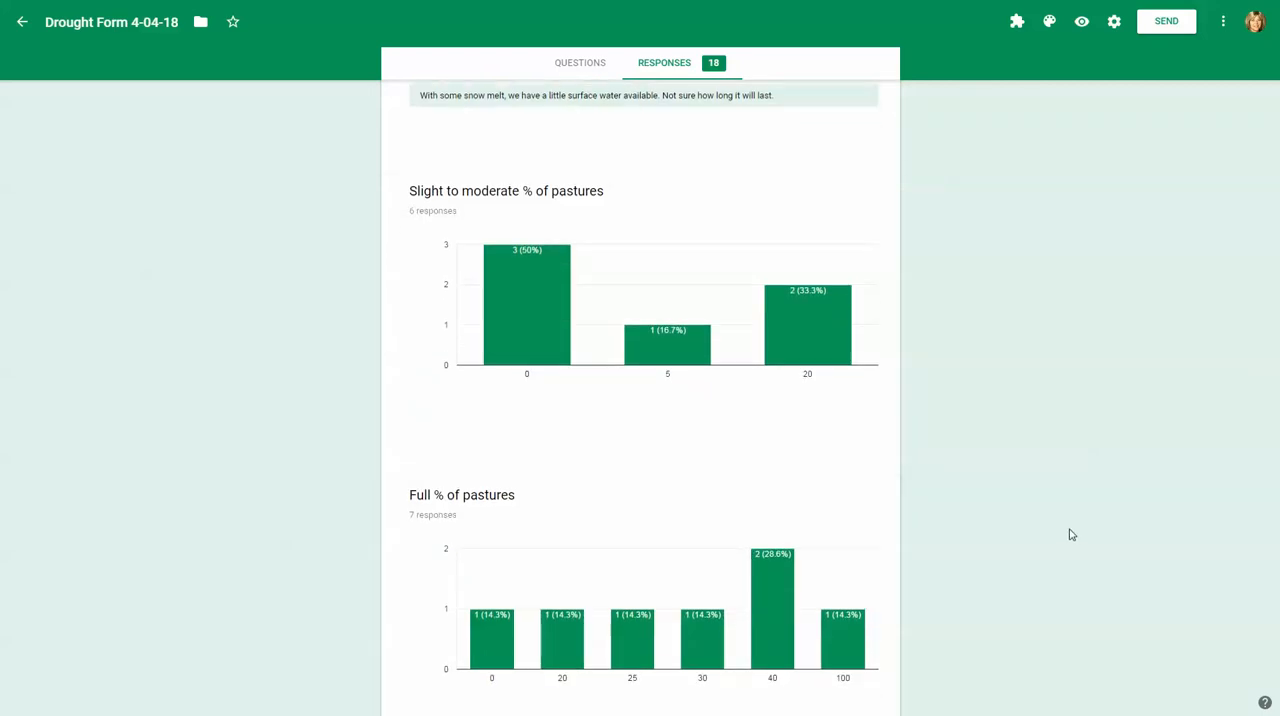
pyautogui.scroll(-3)
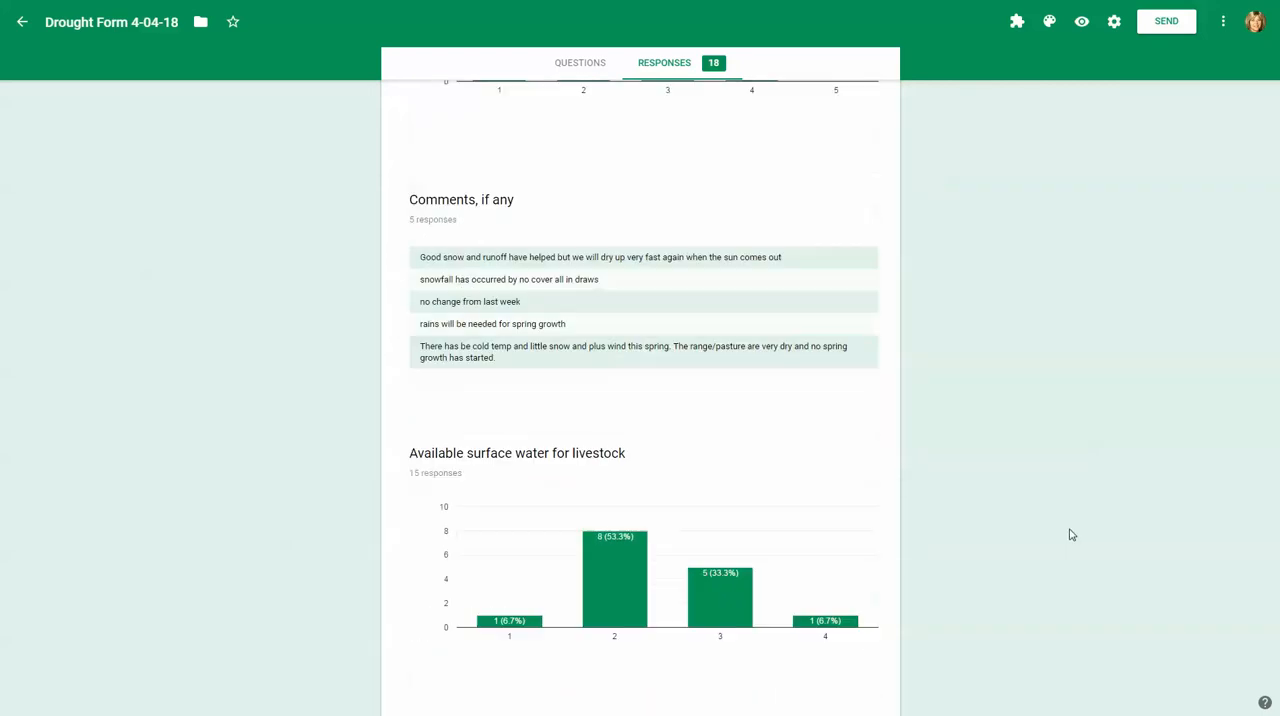
pyautogui.scroll(3)
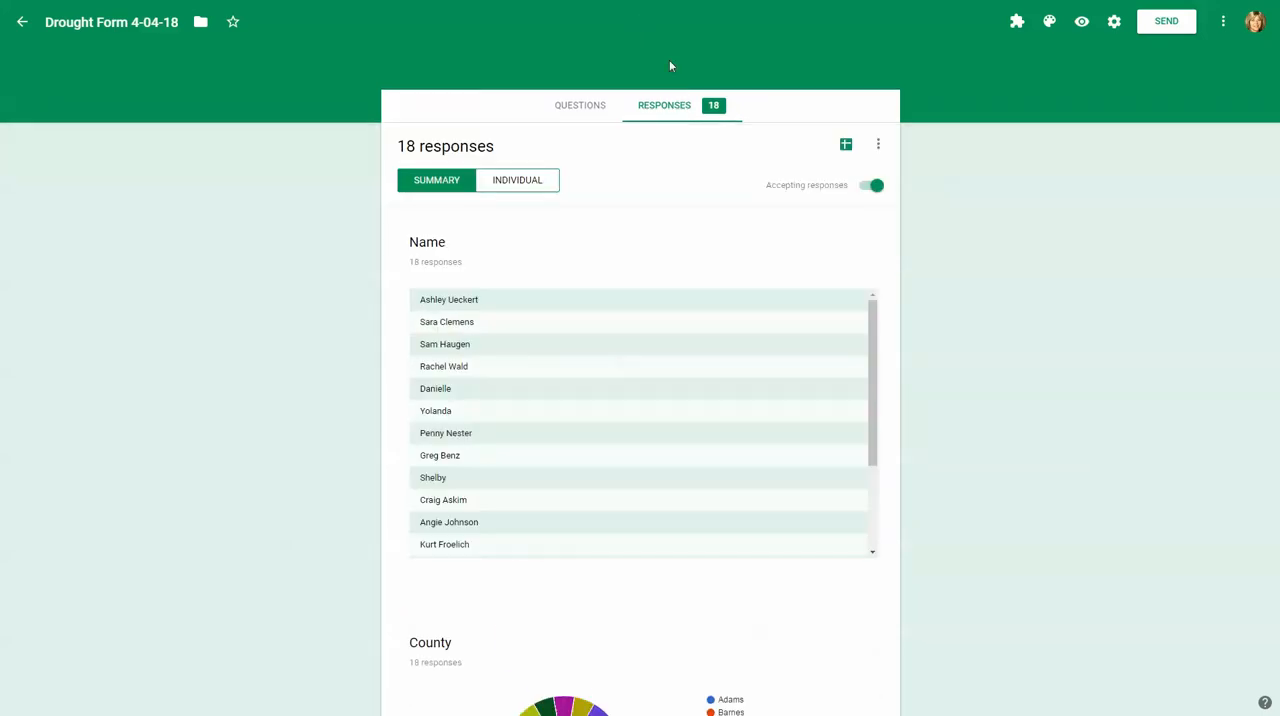
pyautogui.moveTo(678, 104)
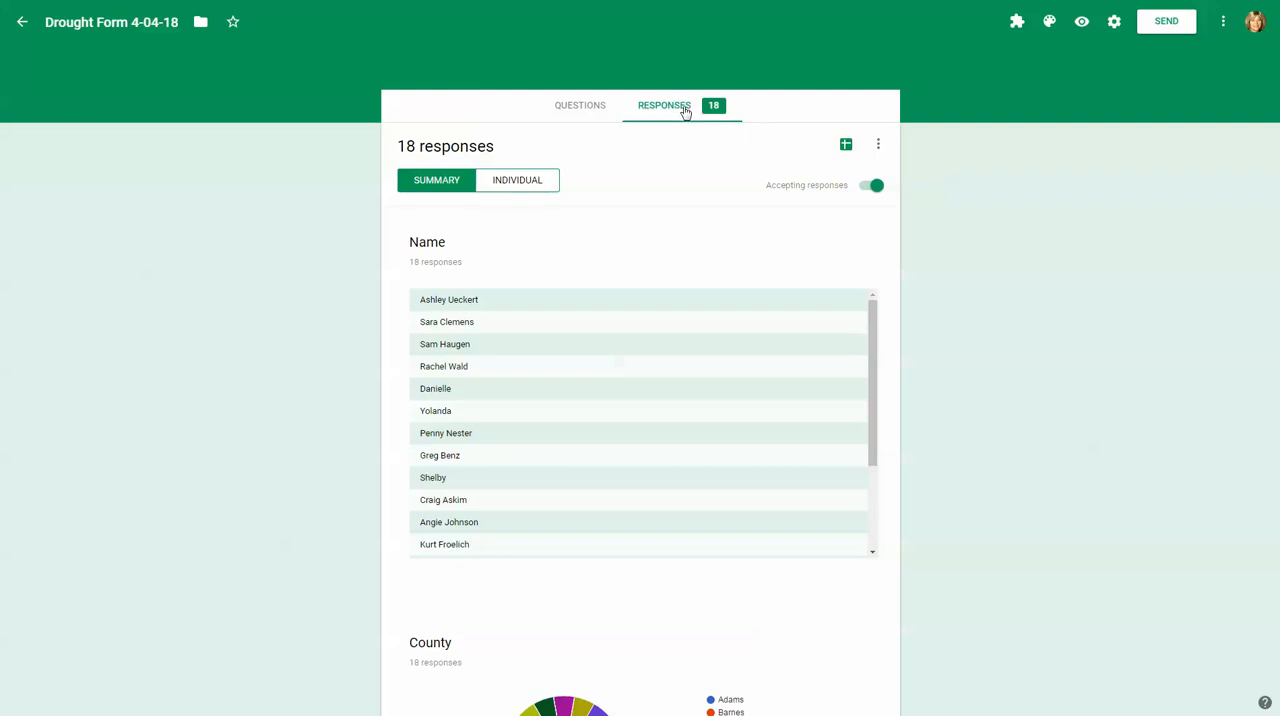
pyautogui.moveTo(704, 120)
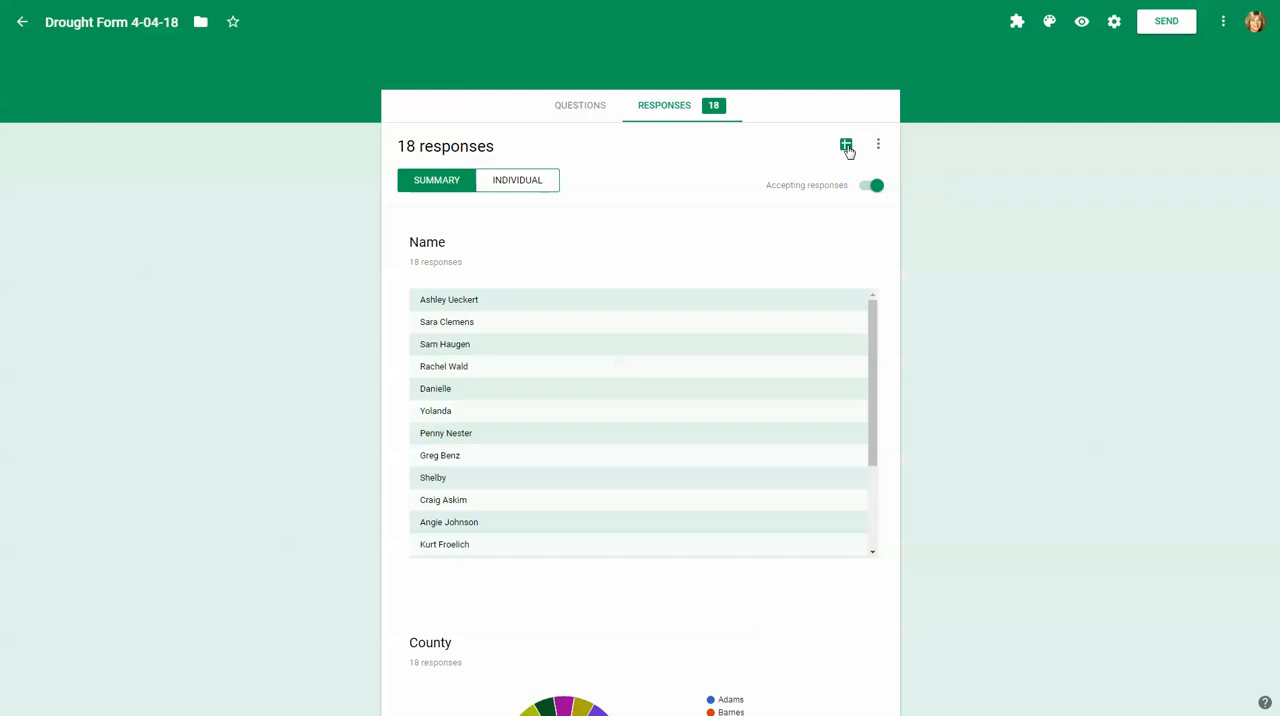
pyautogui.click(846, 144)
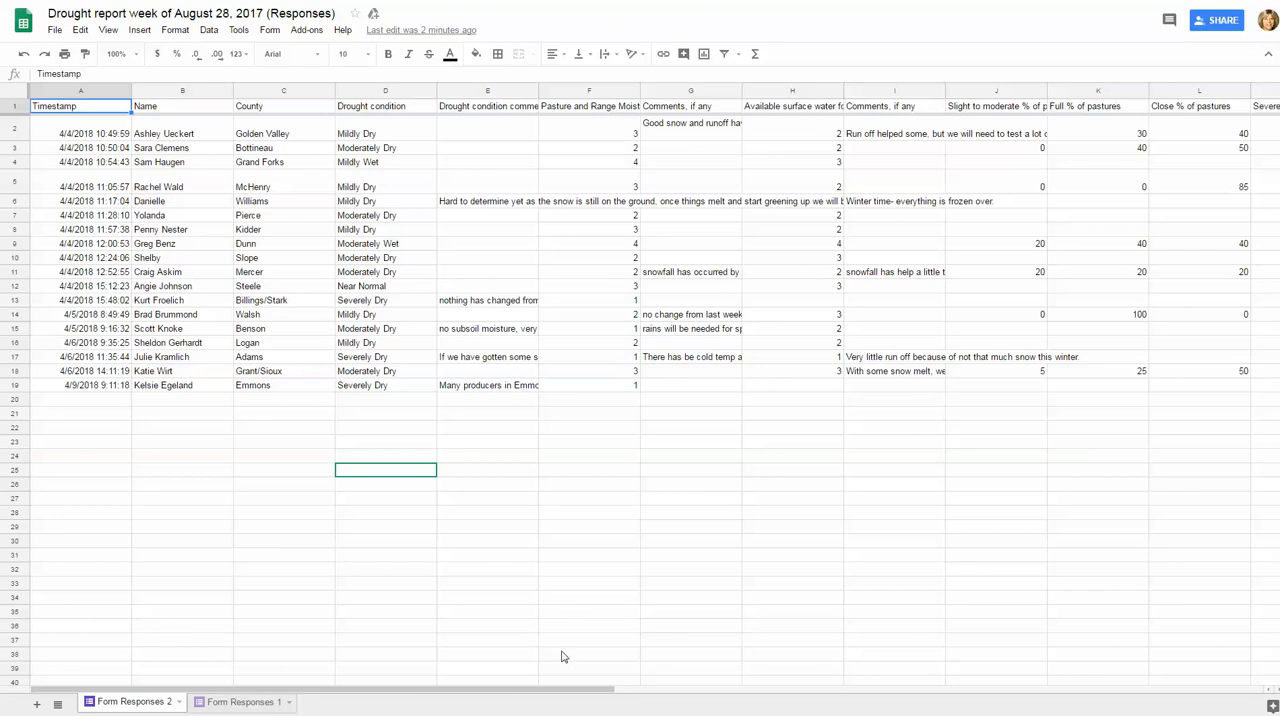
pyautogui.moveTo(476, 208)
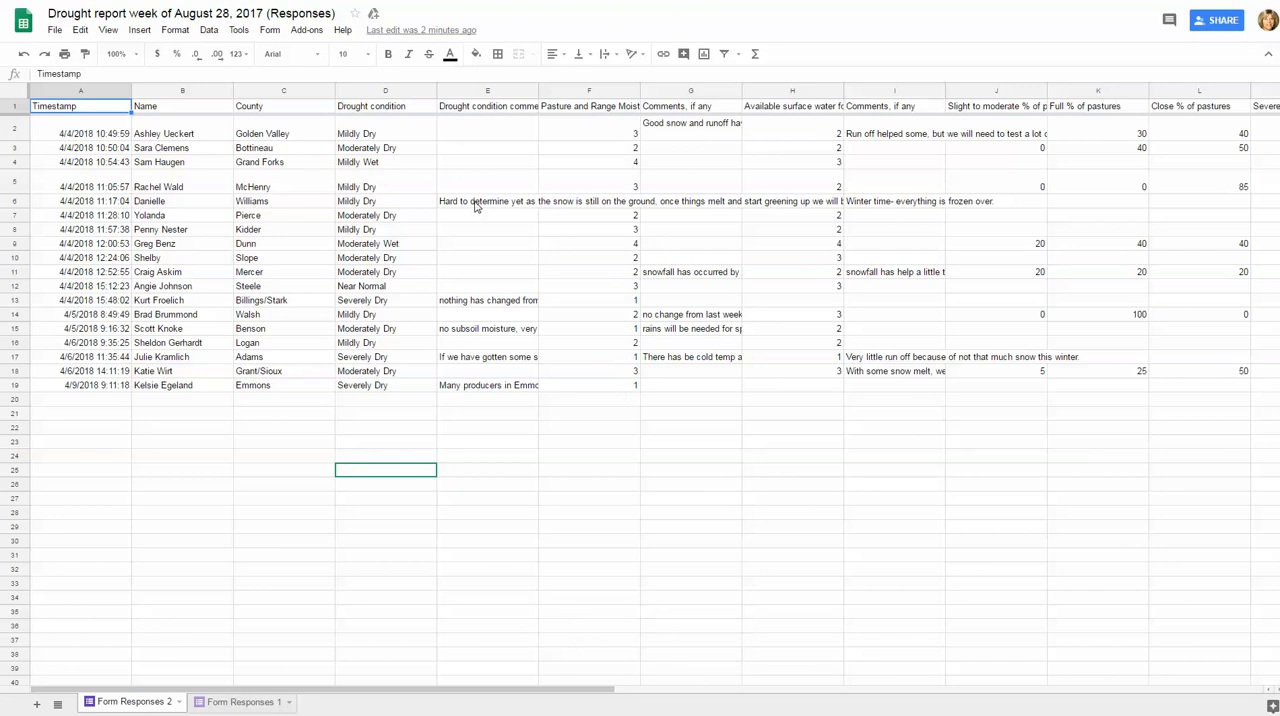
# - Inspect a long drought comment in column E and drag the column header border to widen it
pyautogui.click(488, 200)
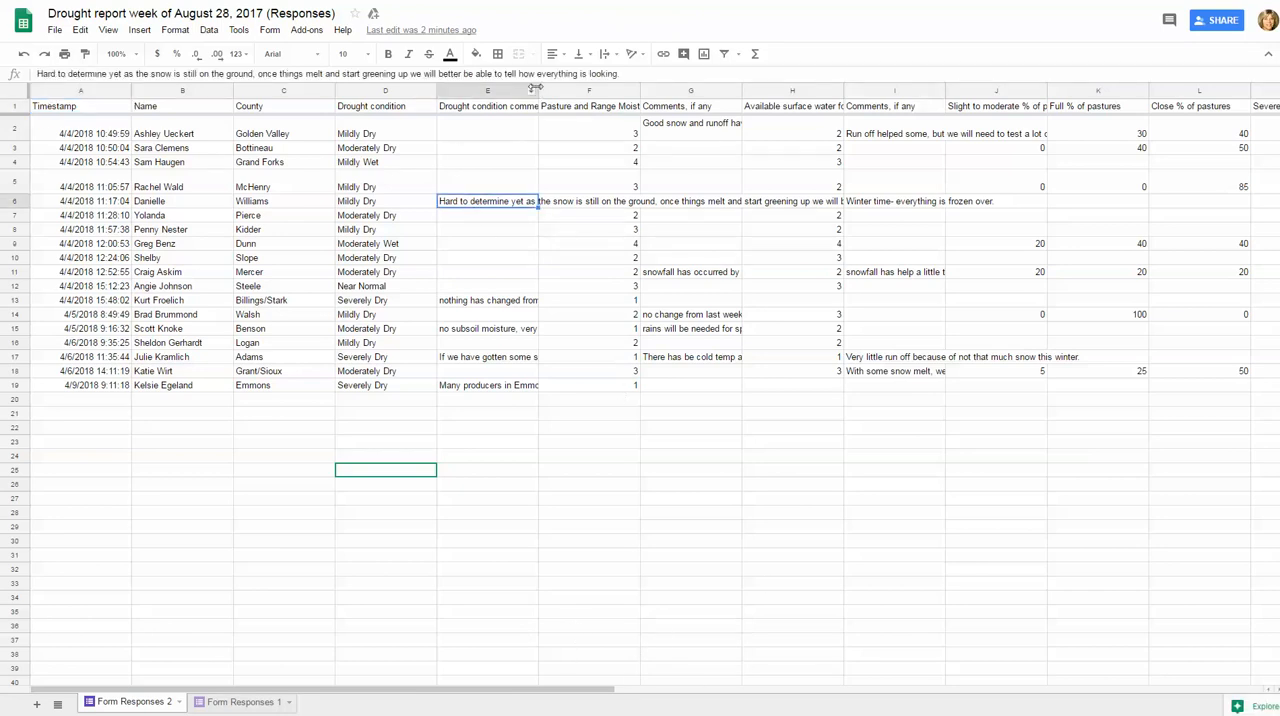
pyautogui.moveTo(536, 90); pyautogui.dragTo(970, 90)
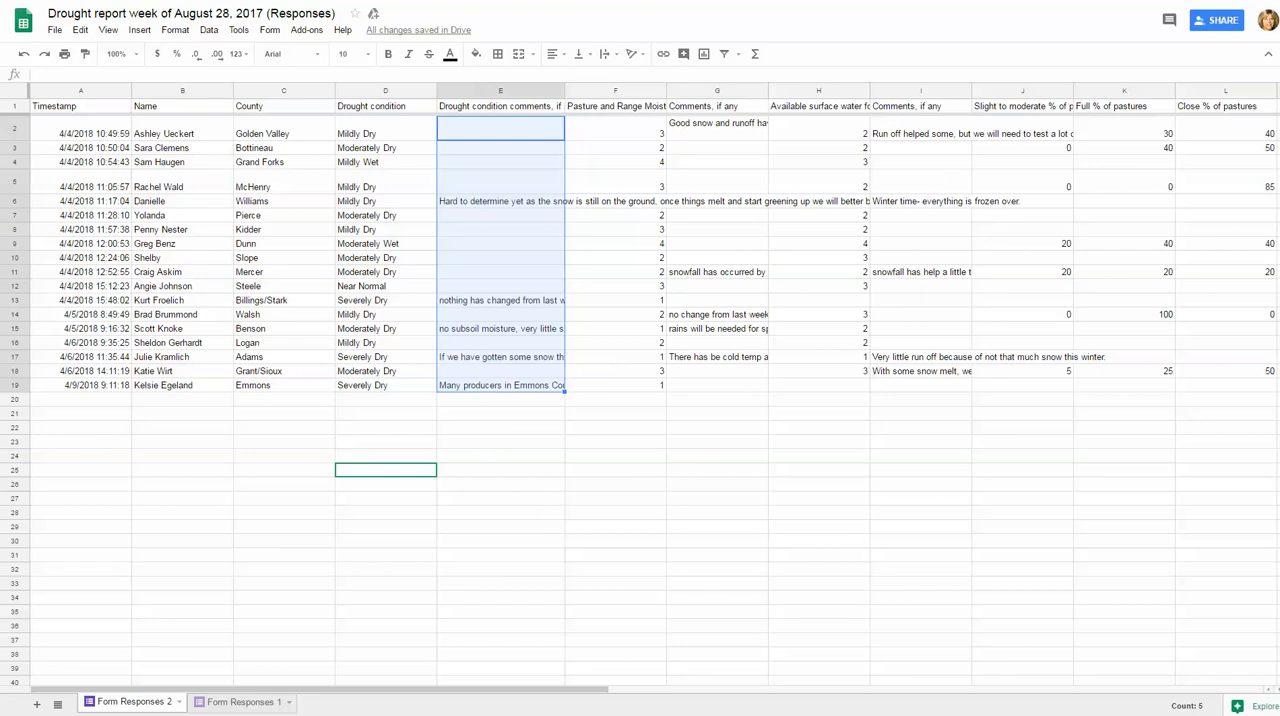
# - Apply Format > Text wrapping > Wrap to the drought condition comments column
pyautogui.click(176, 28)
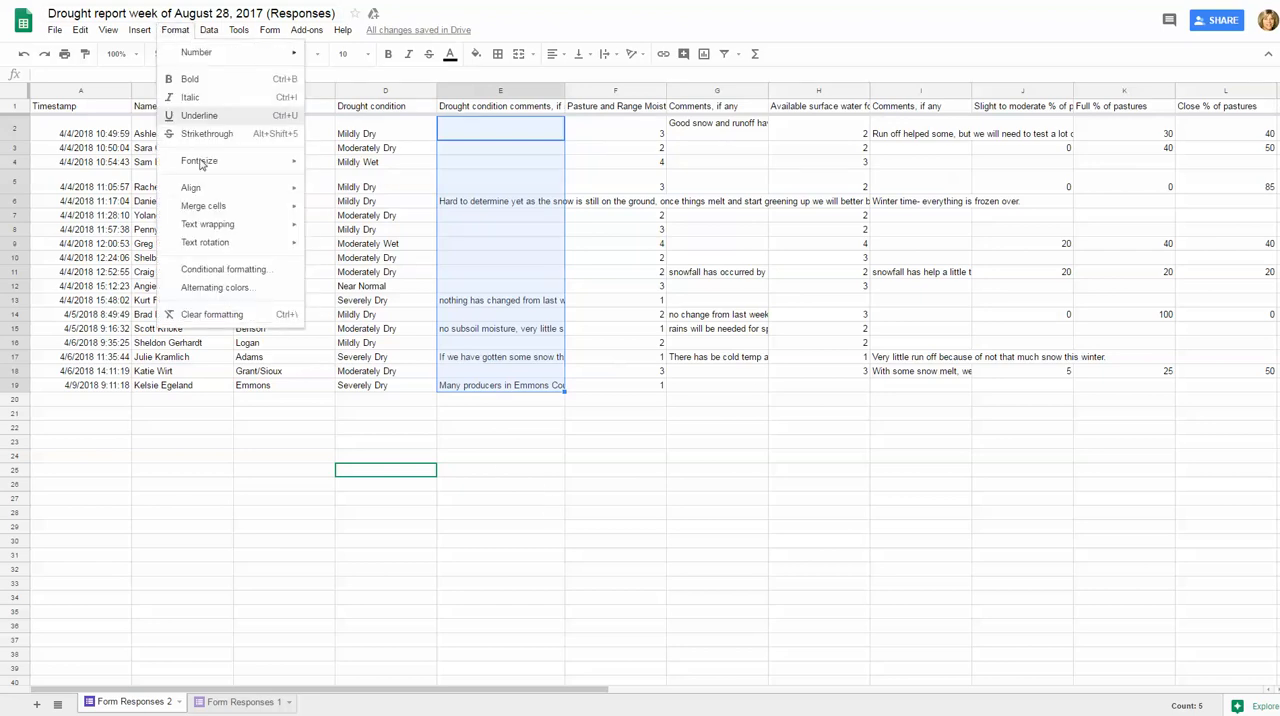
pyautogui.click(208, 224)
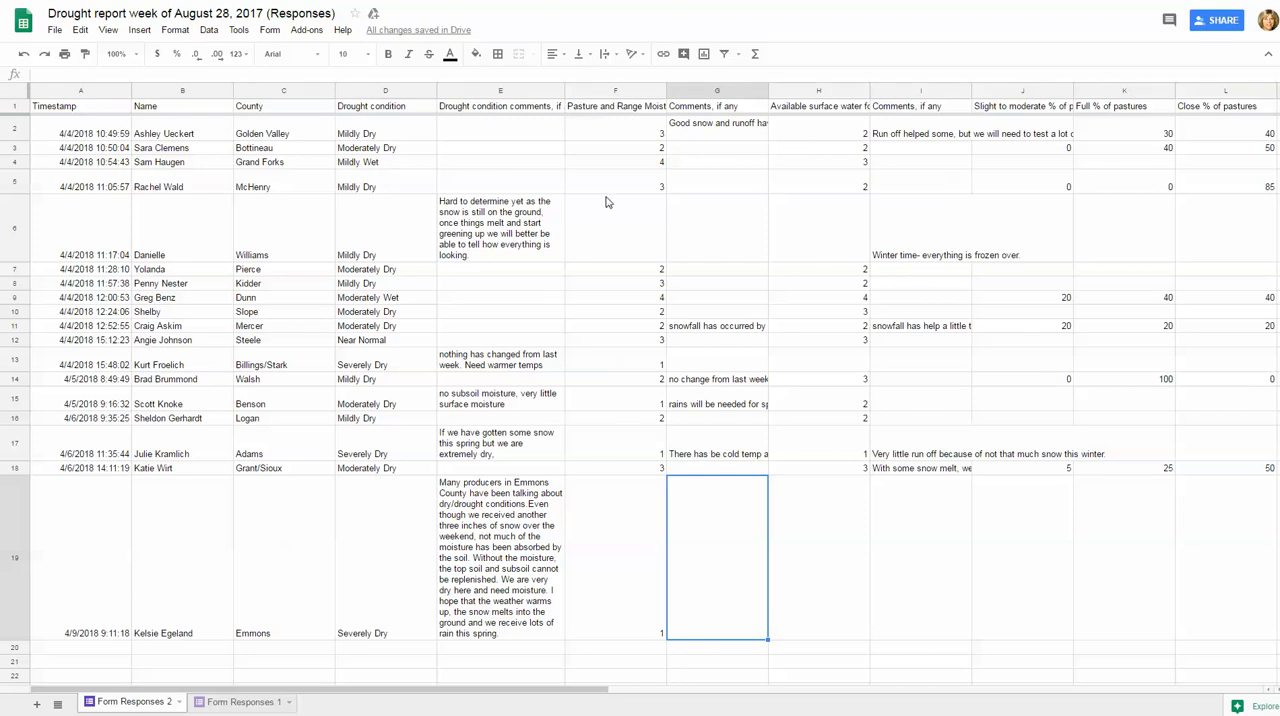
pyautogui.moveTo(446, 298)
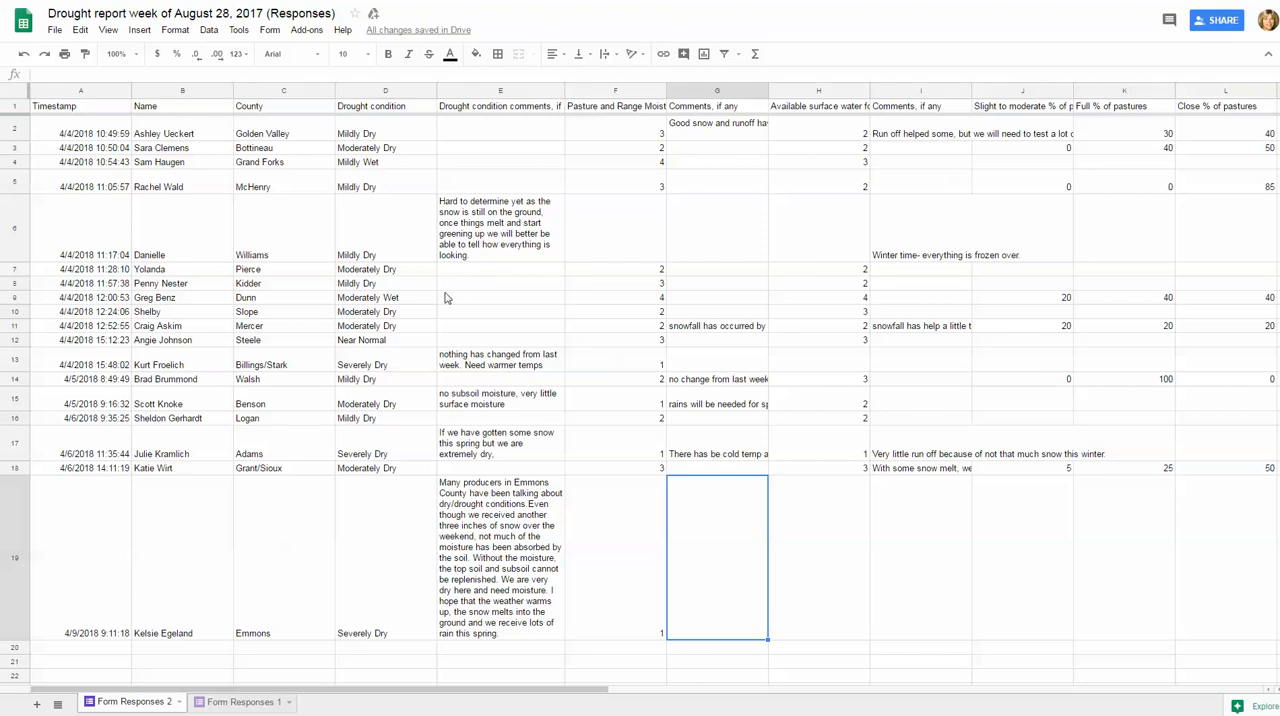